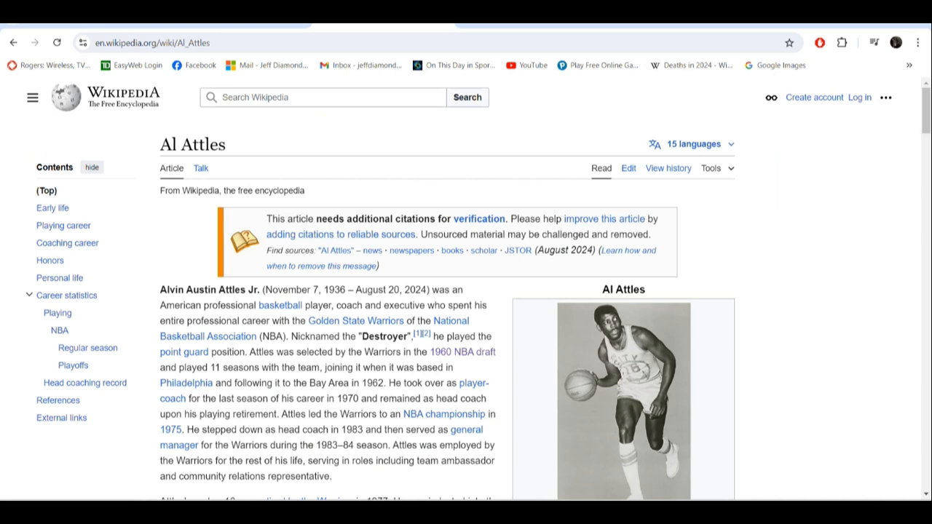
- Follow the 1960 NBA draft link and scroll to Al Attles as the Philadelphia Warriors' 39th pick
{"action": "scroll", "scroll_direction": "down", "scroll_amount": 3}
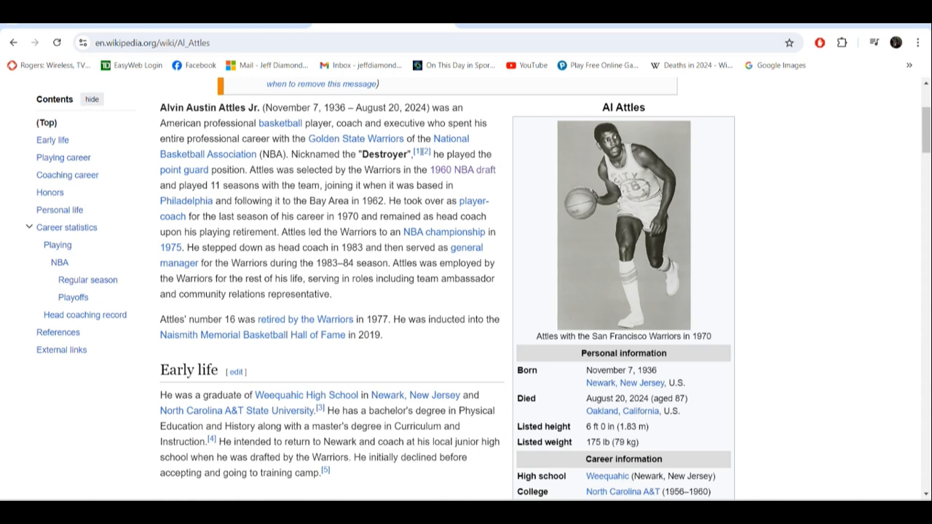
{"action": "scroll", "scroll_direction": "down", "scroll_amount": 3}
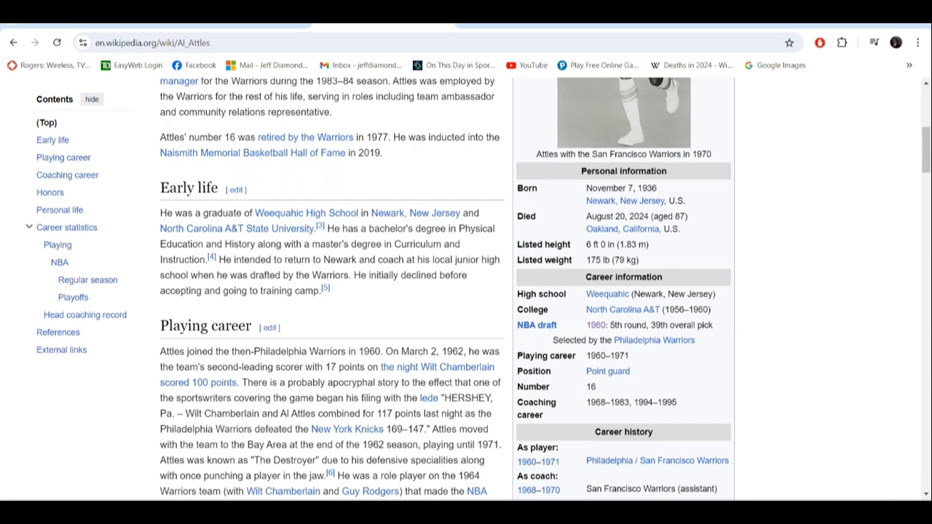
{"action": "scroll", "scroll_direction": "up", "scroll_amount": 3}
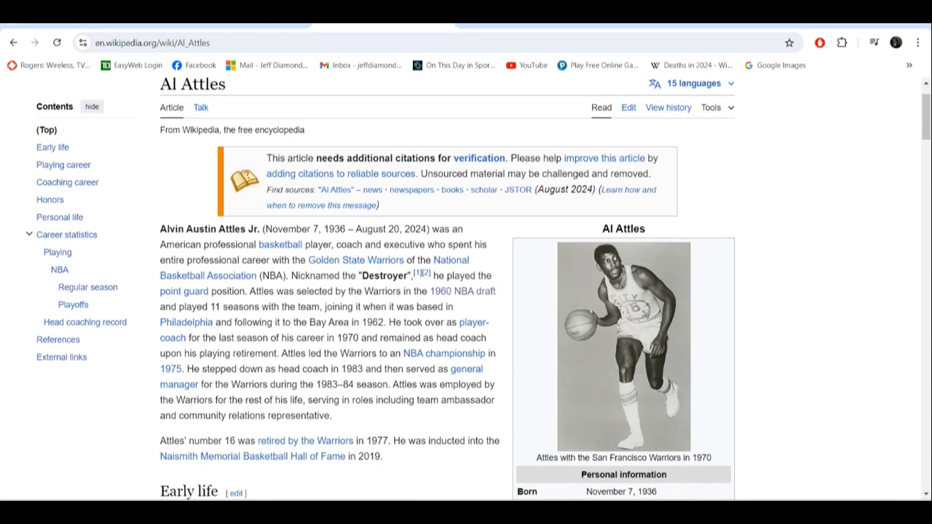
{"action": "left_click", "coordinate": [455, 291]}
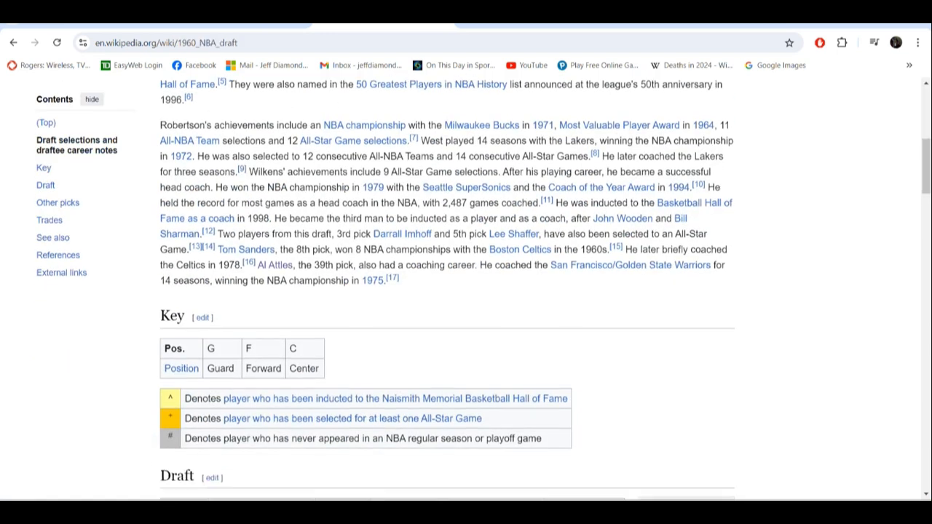
{"action": "scroll", "scroll_direction": "down", "scroll_amount": 3}
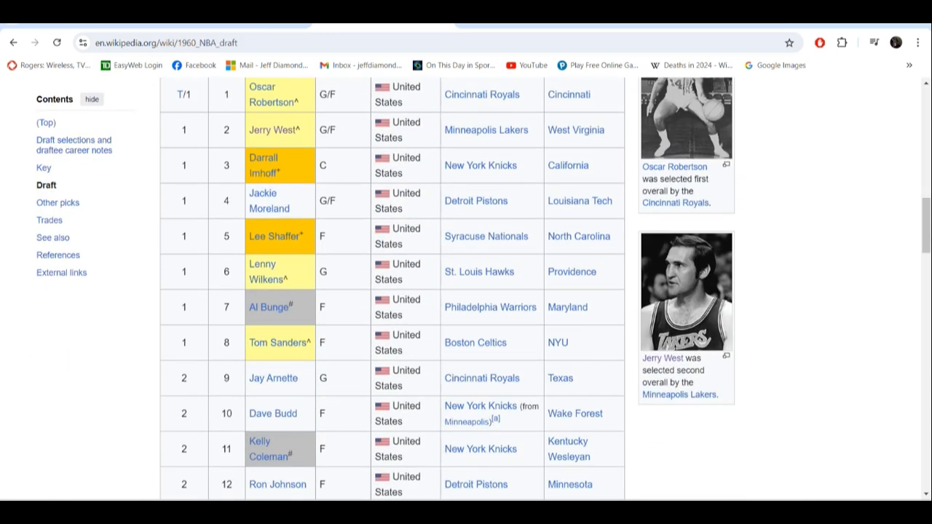
{"action": "scroll", "scroll_direction": "down", "scroll_amount": 3}
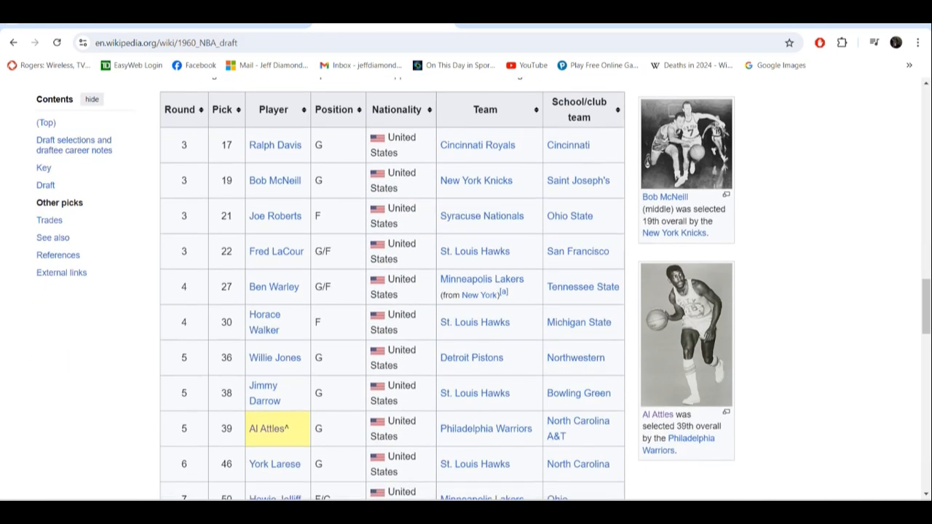
{"action": "scroll", "scroll_direction": "down", "scroll_amount": 3}
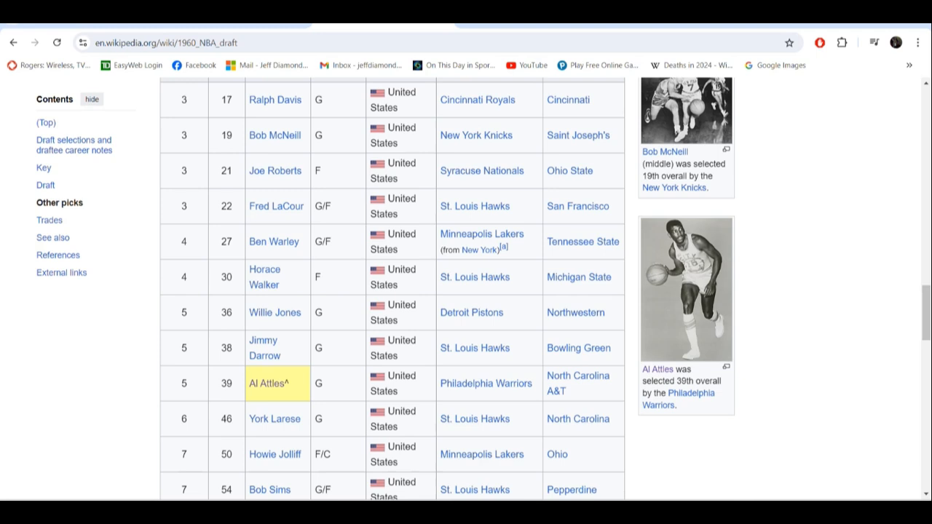
- Return to the Al Attles article and read his Playing and Coaching career sections down to Honors
{"action": "left_click", "coordinate": [266, 383]}
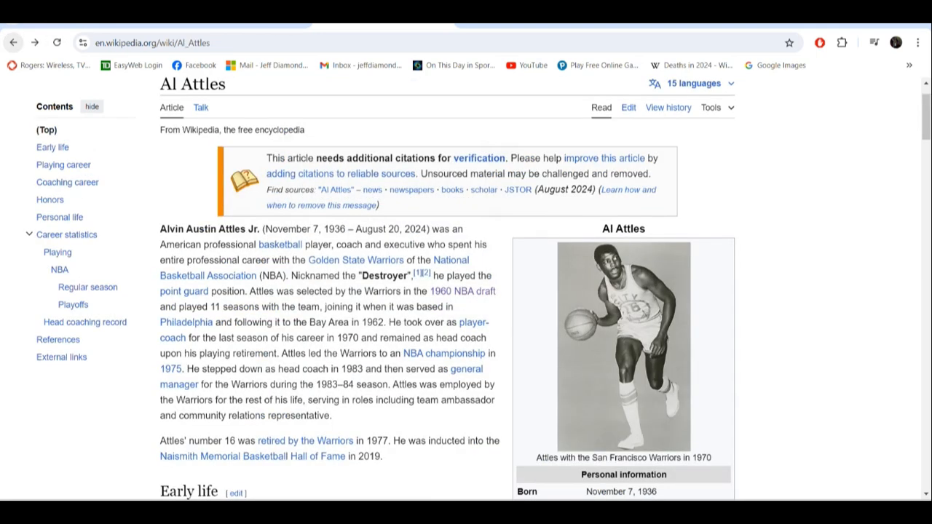
{"action": "scroll", "scroll_direction": "down", "scroll_amount": 3}
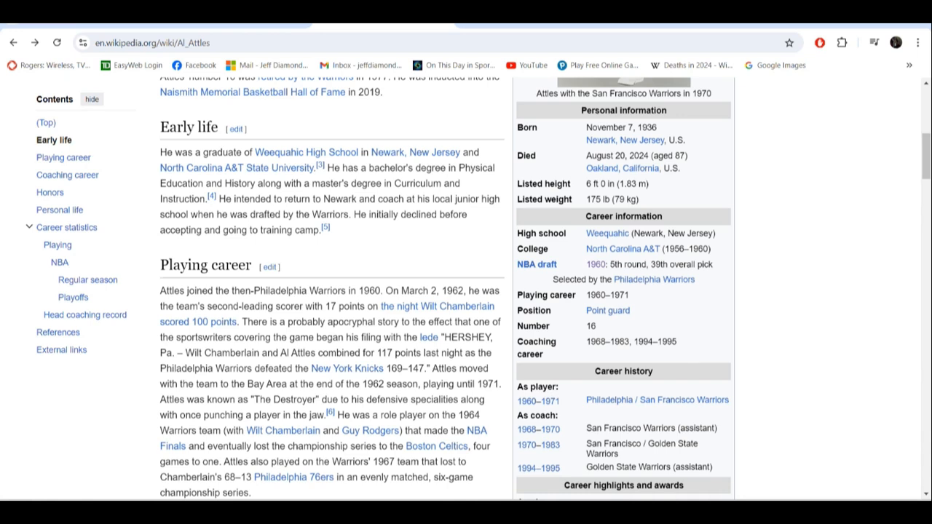
{"action": "scroll", "scroll_direction": "down", "scroll_amount": 3}
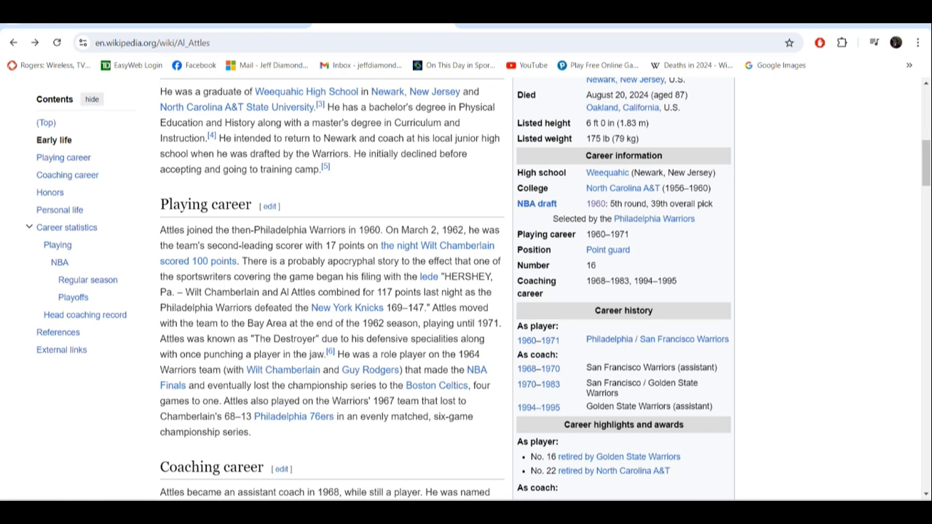
{"action": "scroll", "scroll_direction": "down", "scroll_amount": 3}
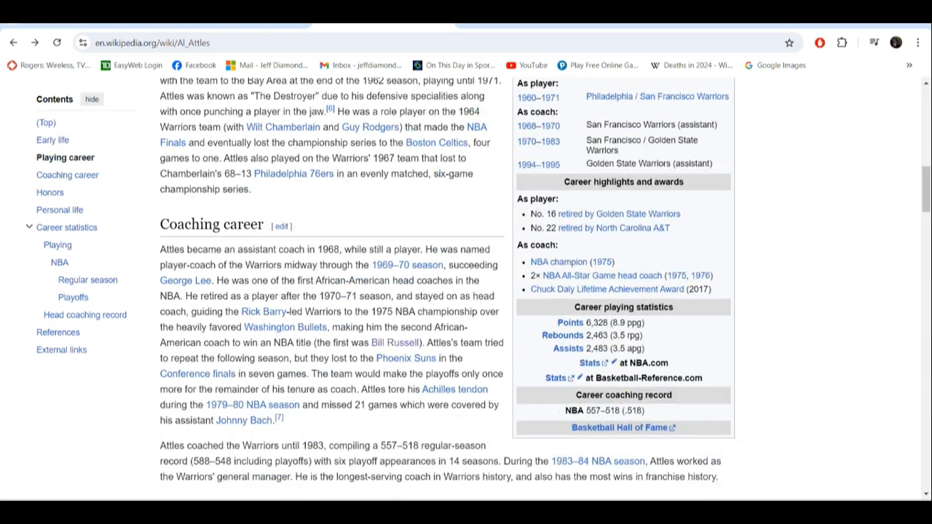
{"action": "scroll", "scroll_direction": "up", "scroll_amount": 3}
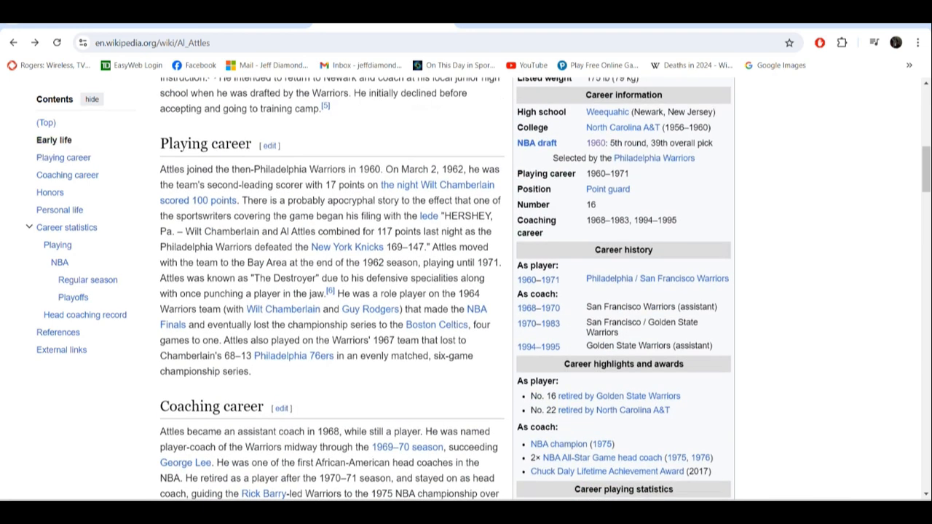
{"action": "scroll", "scroll_direction": "down", "scroll_amount": 3}
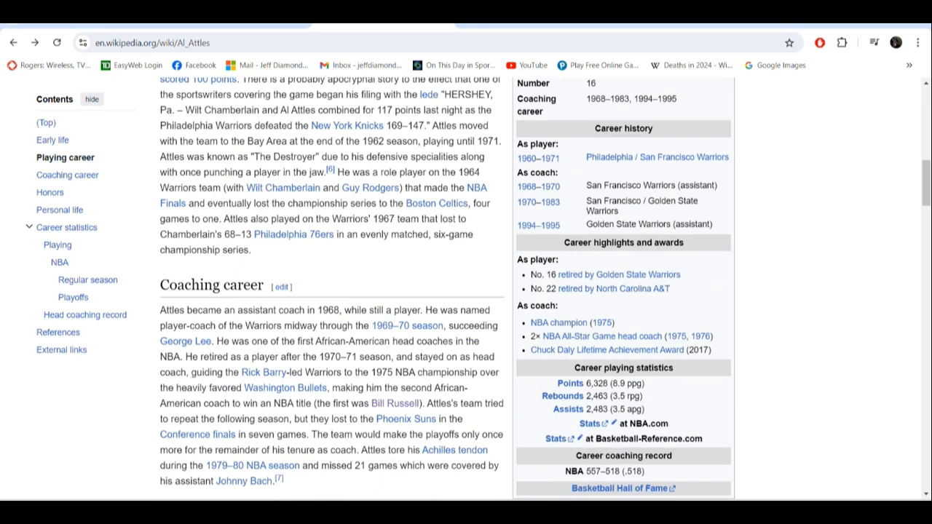
{"action": "scroll", "scroll_direction": "down", "scroll_amount": 3}
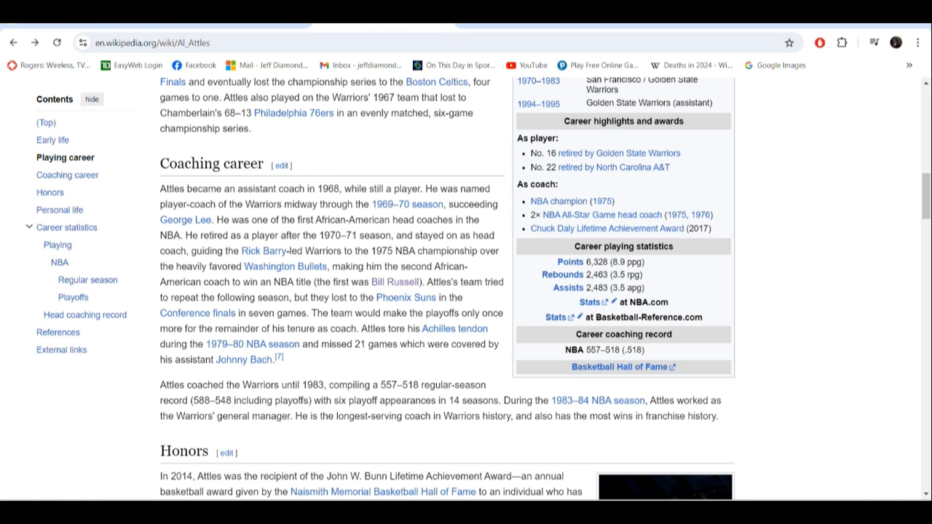
- Scroll through Career statistics, Playoffs and the Head coaching record table with the 1974–75 title season
{"action": "scroll", "scroll_direction": "down", "scroll_amount": 3}
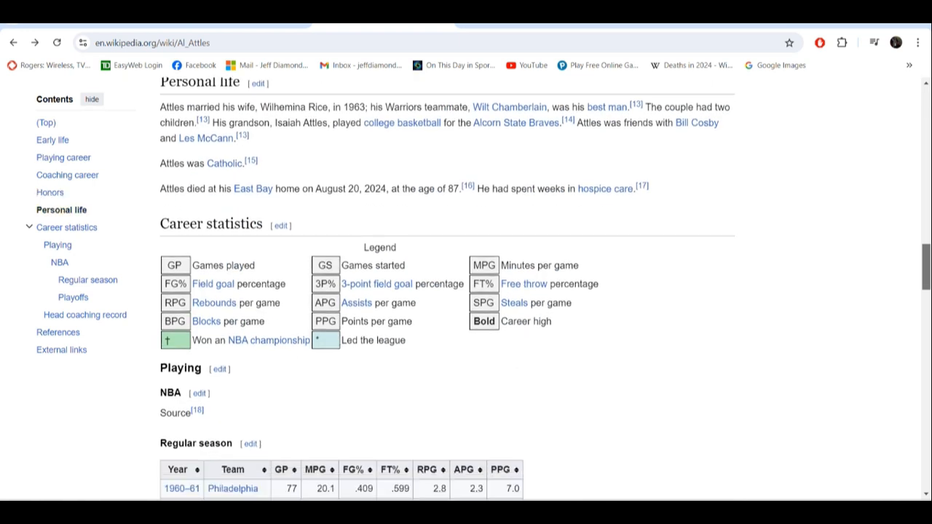
{"action": "scroll", "scroll_direction": "down", "scroll_amount": 3}
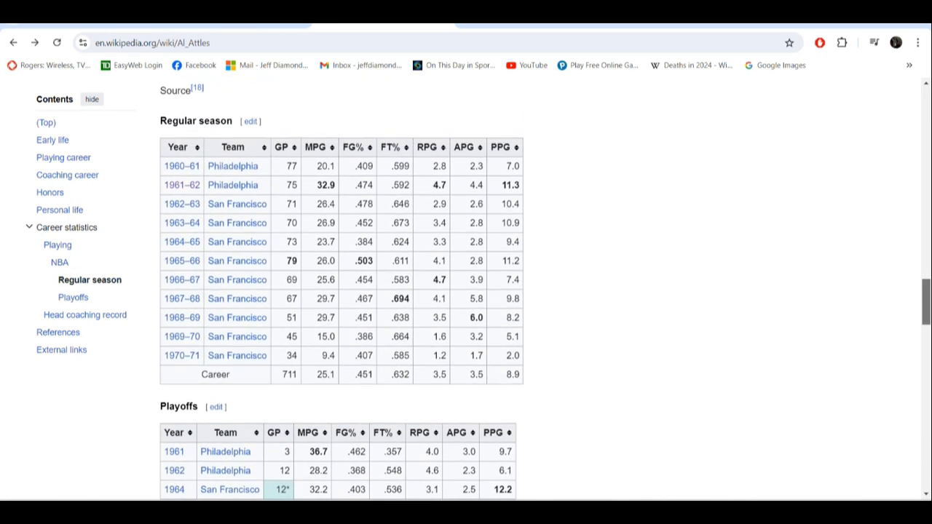
{"action": "scroll", "scroll_direction": "down", "scroll_amount": 3}
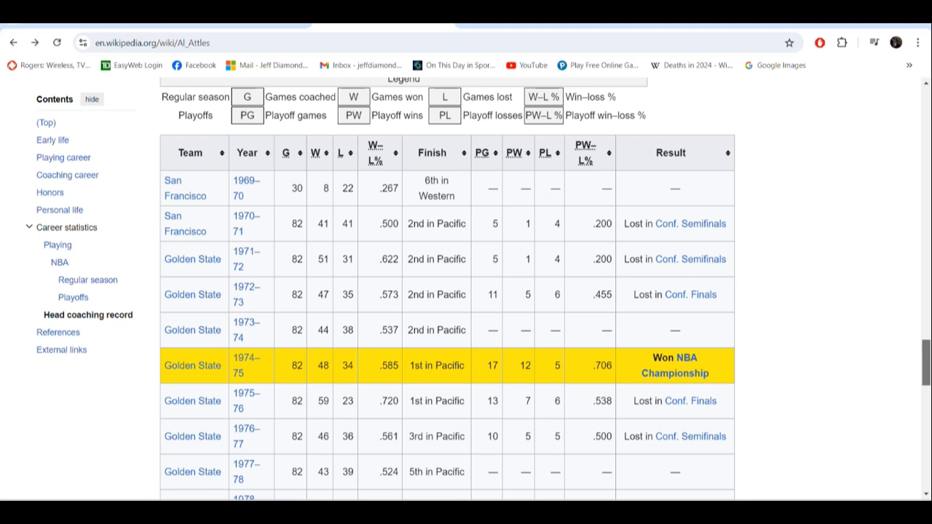
{"action": "scroll", "scroll_direction": "down", "scroll_amount": 3}
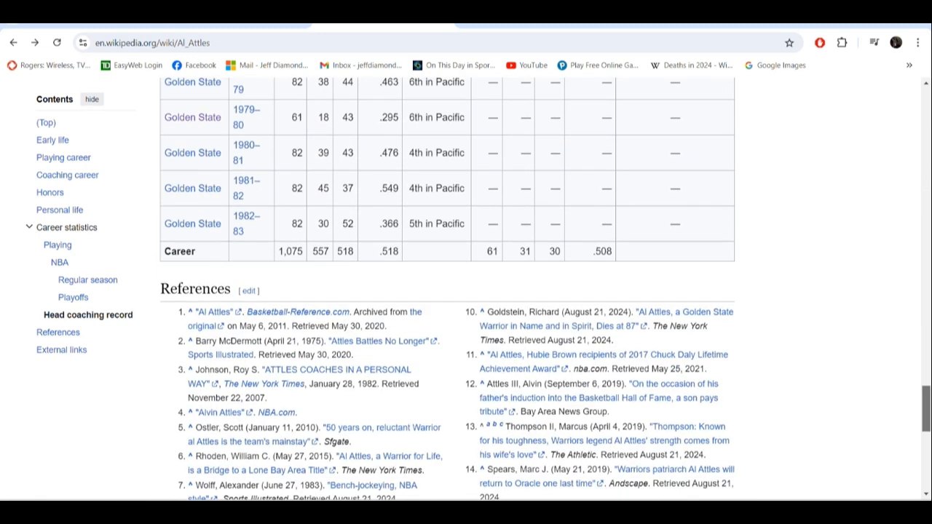
{"action": "scroll", "scroll_direction": "up", "scroll_amount": 3}
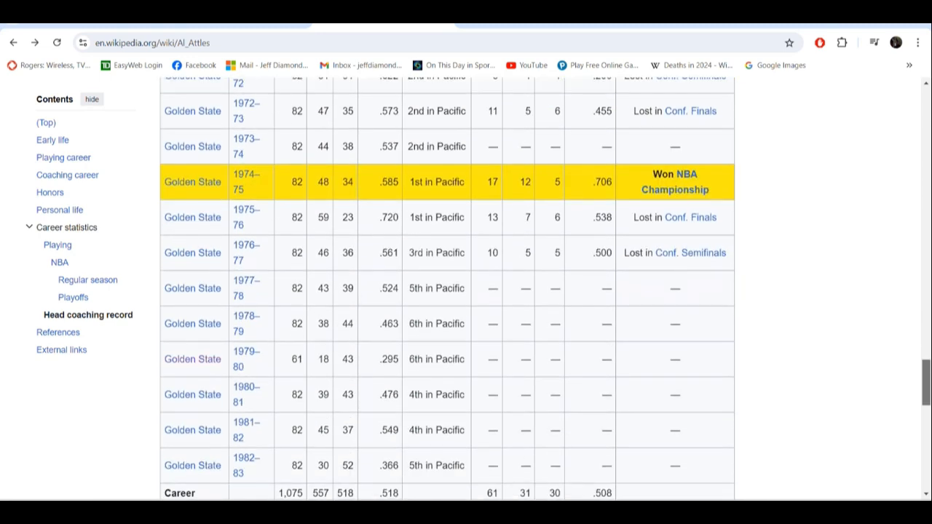
{"action": "scroll", "scroll_direction": "down", "scroll_amount": 3}
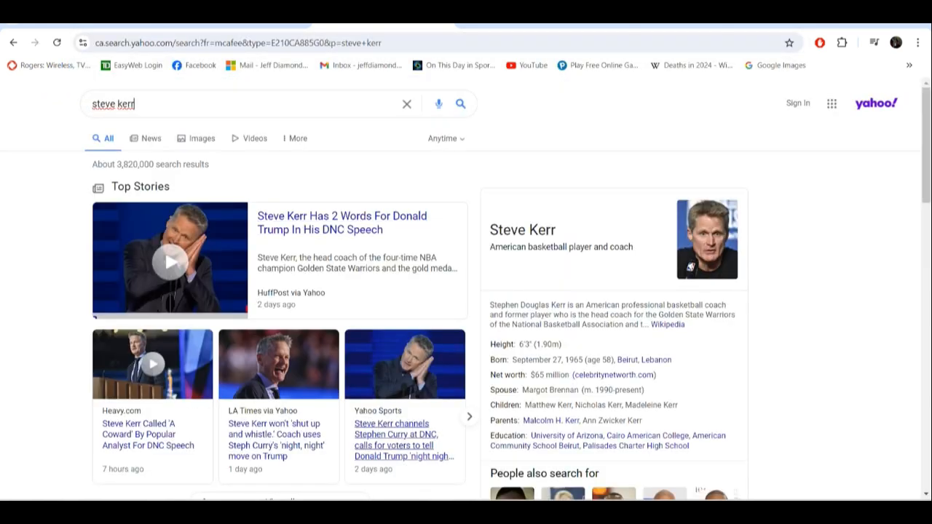
- Bring up the Yahoo results page and profile summary for 'steve kerr'
{"action": "left_click", "coordinate": [667, 323]}
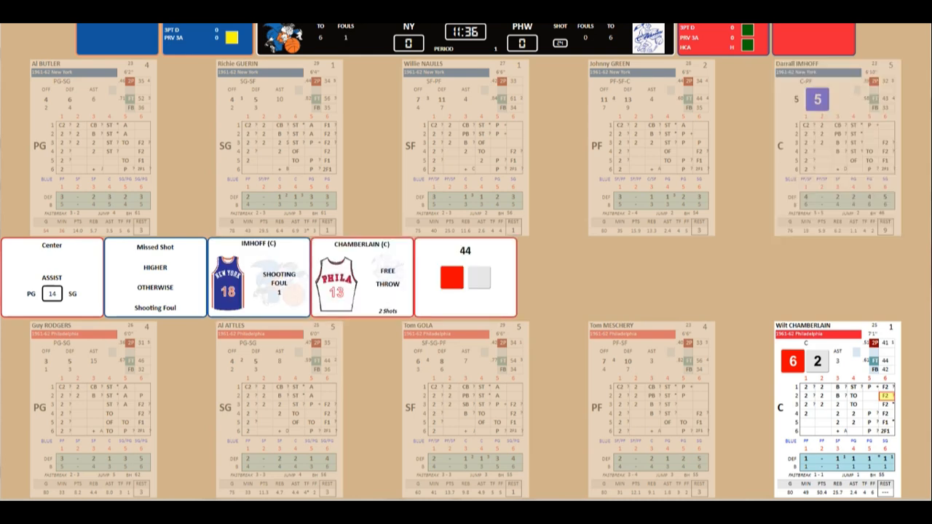
- Advance the opening first-period play where Chamberlain draws a shooting foul
{"action": "left_click", "coordinate": [451, 277]}
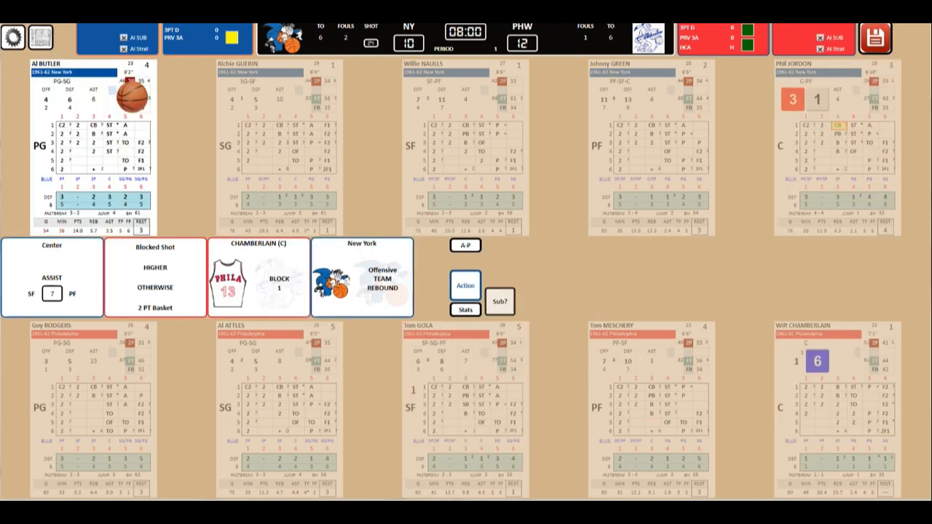
- Bring up the game's auto-play options with Philadelphia leading 12–10 at 8:00
{"action": "left_click", "coordinate": [499, 301]}
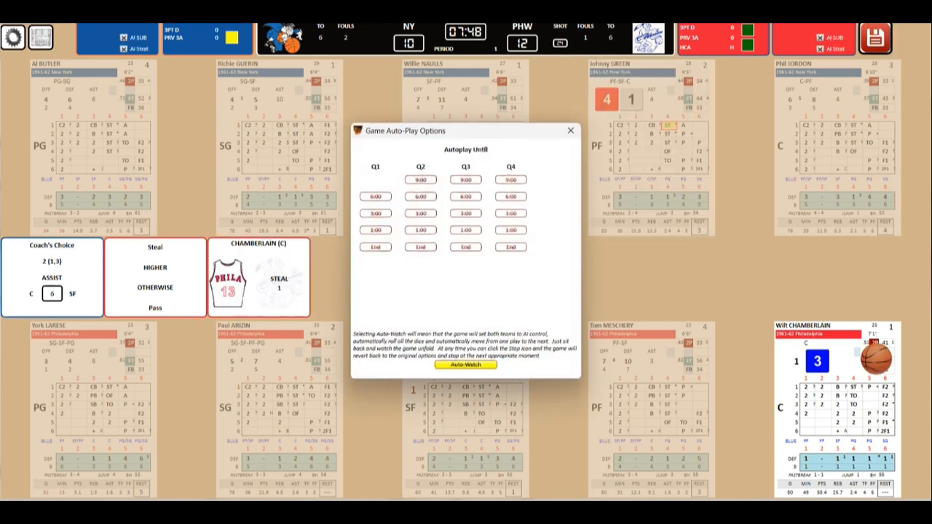
- Run the next first-period plays with Action until Philadelphia leads New York 34–31
{"action": "left_click", "coordinate": [571, 131]}
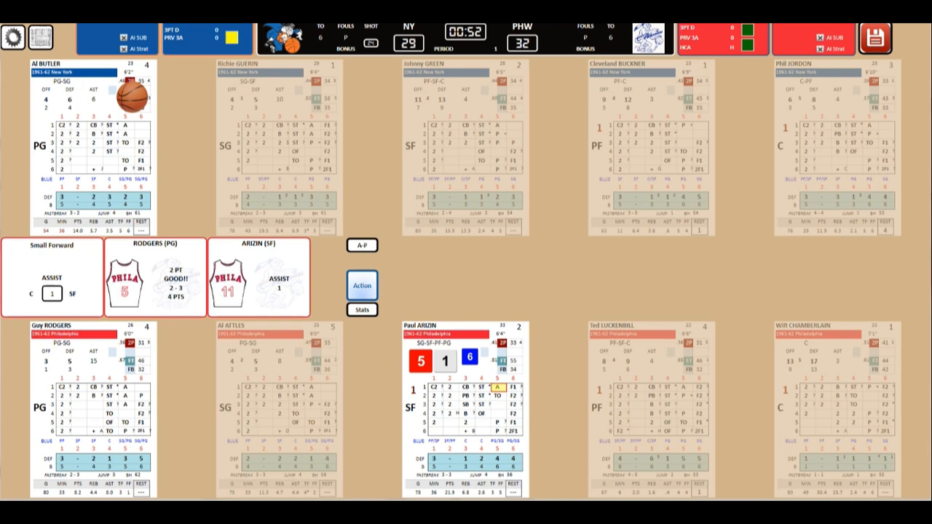
{"action": "left_click", "coordinate": [361, 284]}
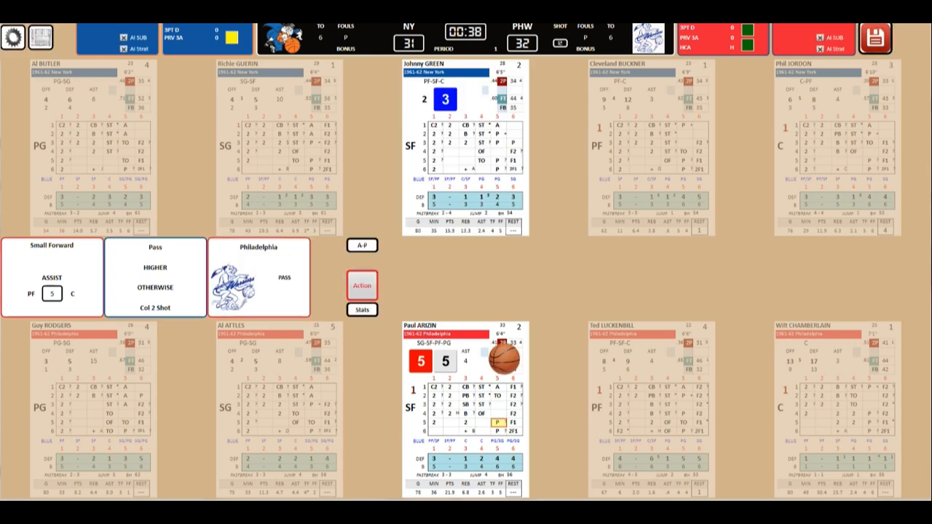
{"action": "left_click", "coordinate": [361, 284]}
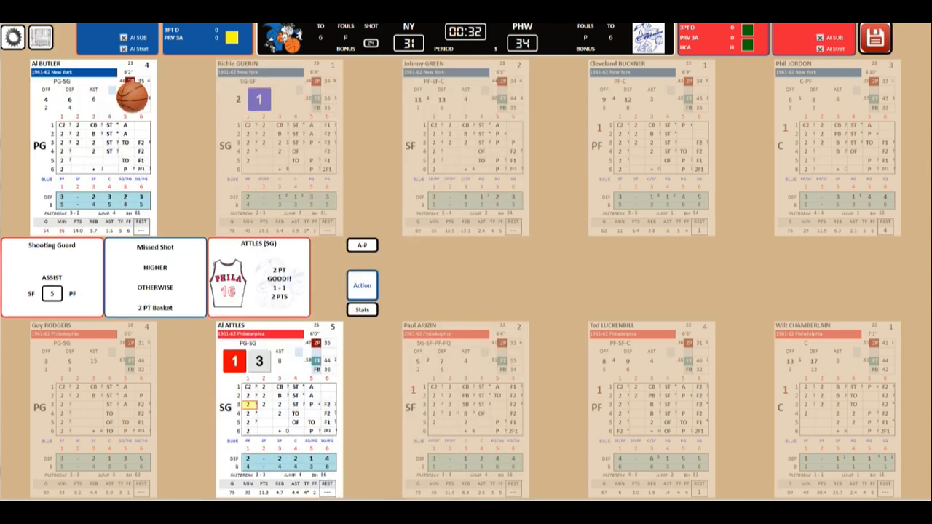
{"action": "left_click", "coordinate": [361, 284]}
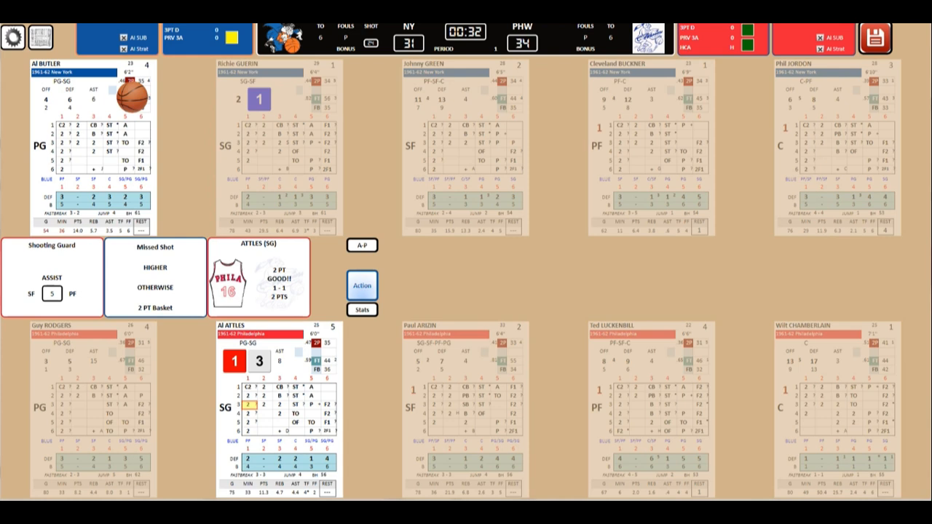
{"action": "left_click", "coordinate": [361, 284]}
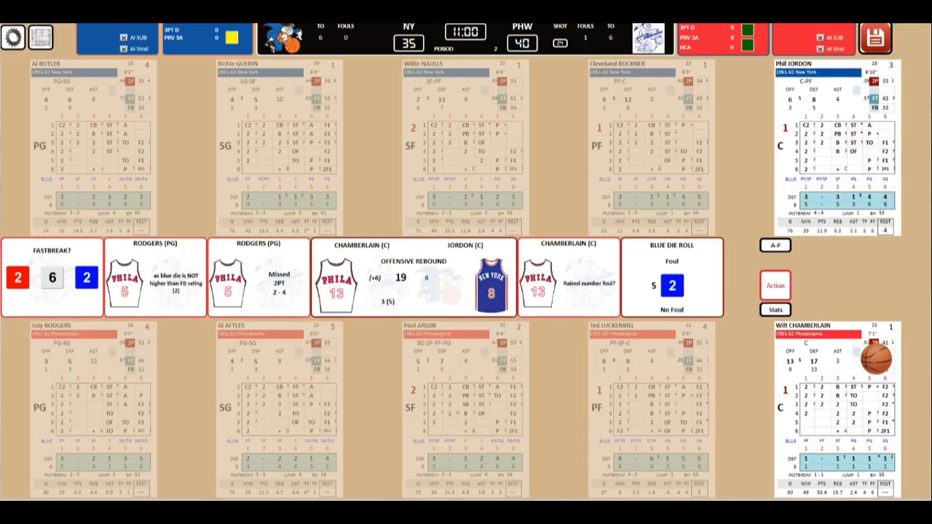
- Resolve the foul check and continue into the second period with Philadelphia ahead 40–35
{"action": "left_click", "coordinate": [774, 284]}
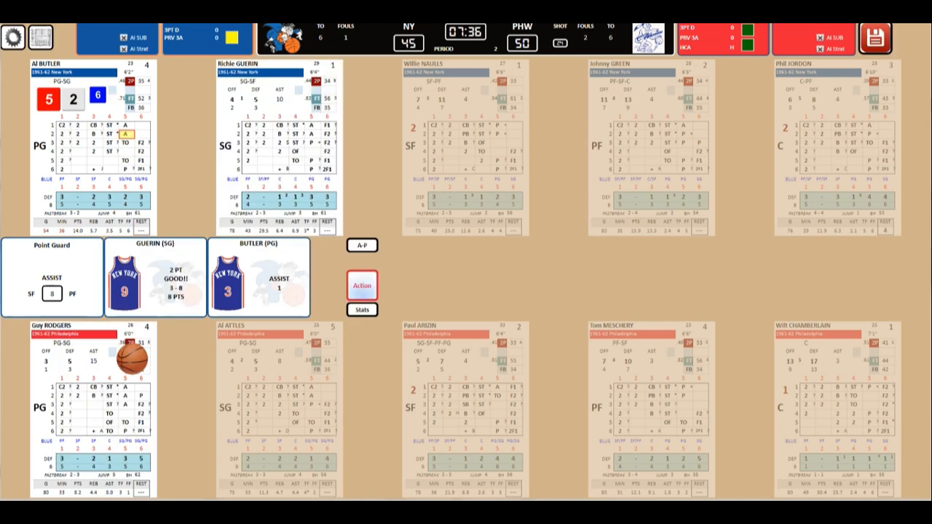
- Advance past Guerin's Butler-assisted basket that makes it 50–45 Philadelphia
{"action": "left_click", "coordinate": [361, 284]}
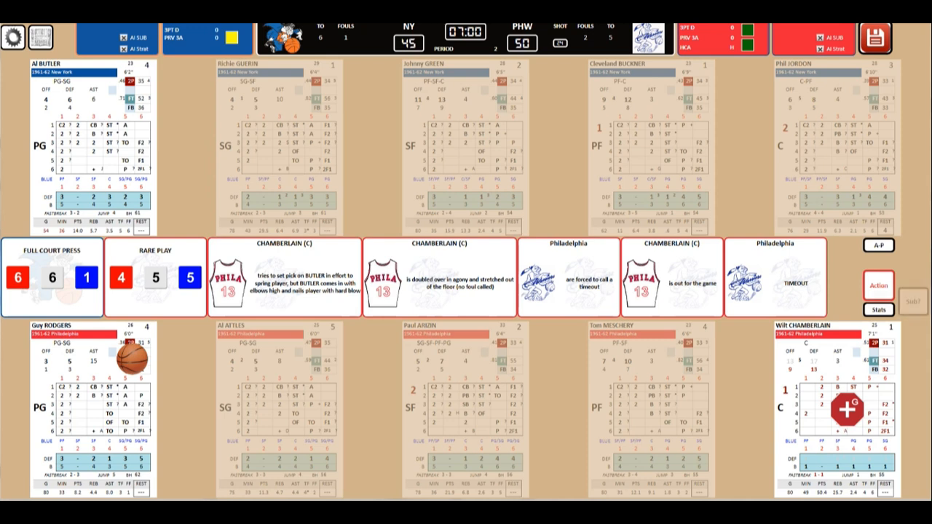
- Resume play after Philadelphia's 7:00 timeout following Chamberlain's injury
{"action": "left_click", "coordinate": [845, 408]}
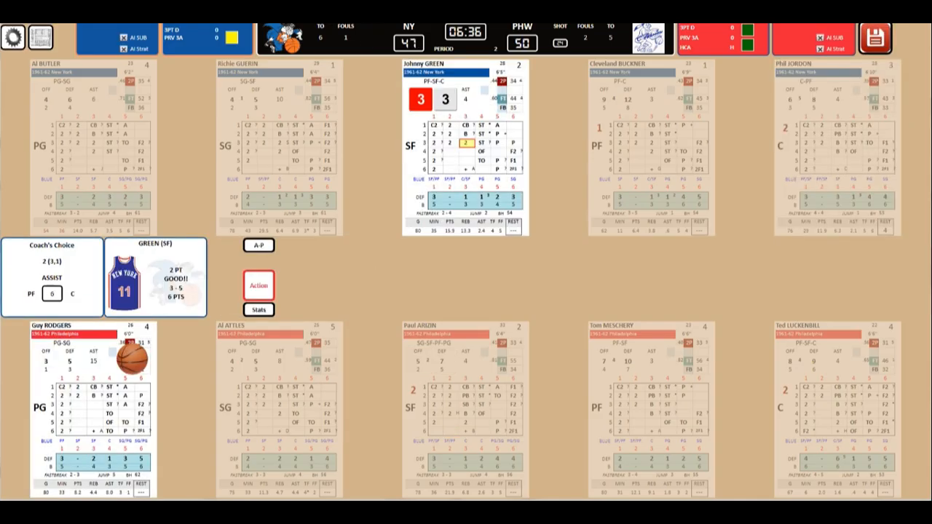
- Resolve Green's and Arizin's baskets, a steal, Philadelphia's fast-break score and a turnover to reach 61–62
{"action": "left_click", "coordinate": [259, 284]}
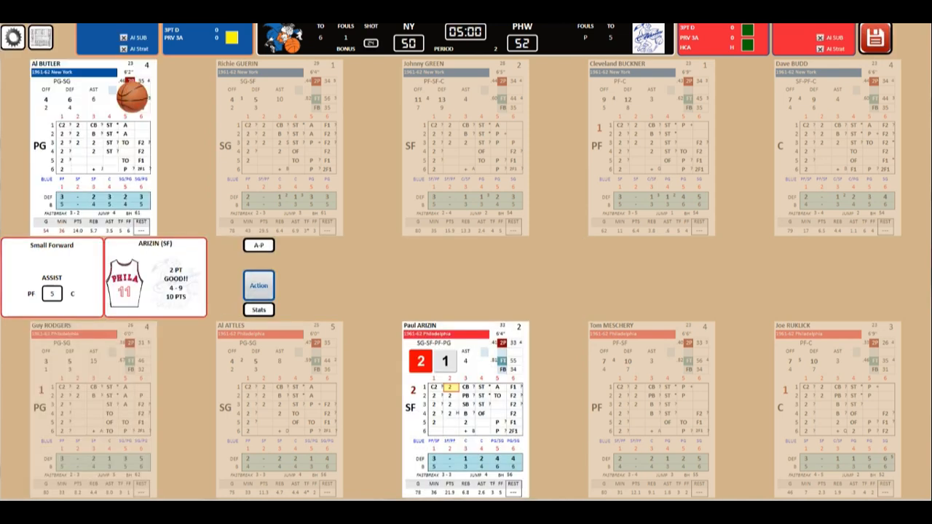
{"action": "left_click", "coordinate": [259, 284]}
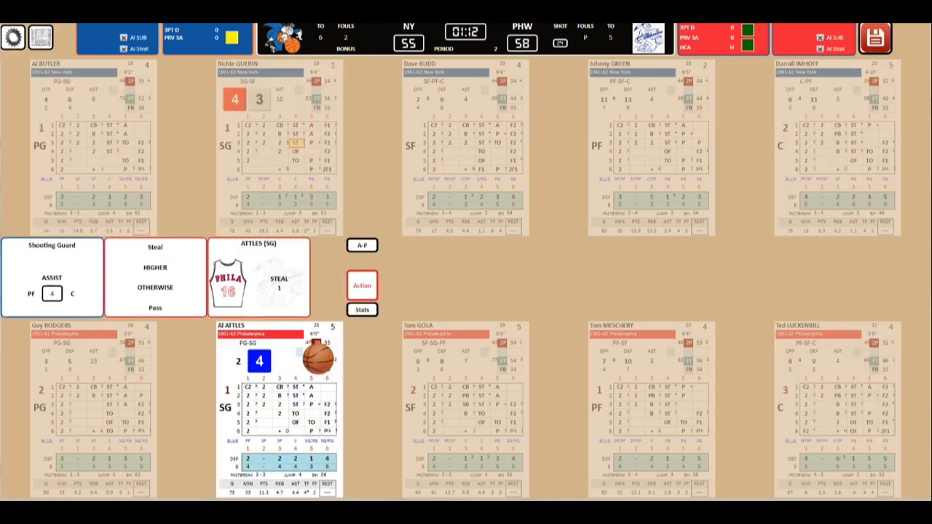
{"action": "left_click", "coordinate": [361, 284]}
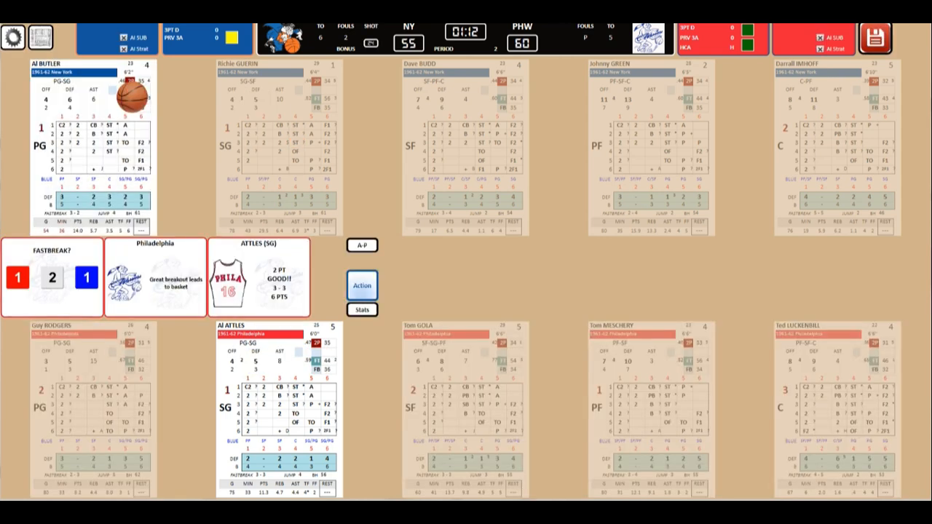
{"action": "left_click", "coordinate": [361, 284]}
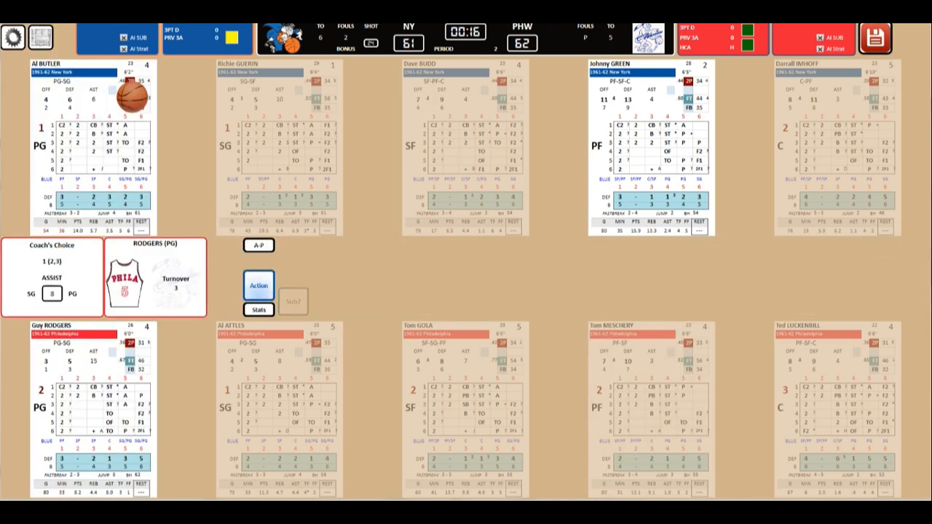
{"action": "left_click", "coordinate": [259, 285]}
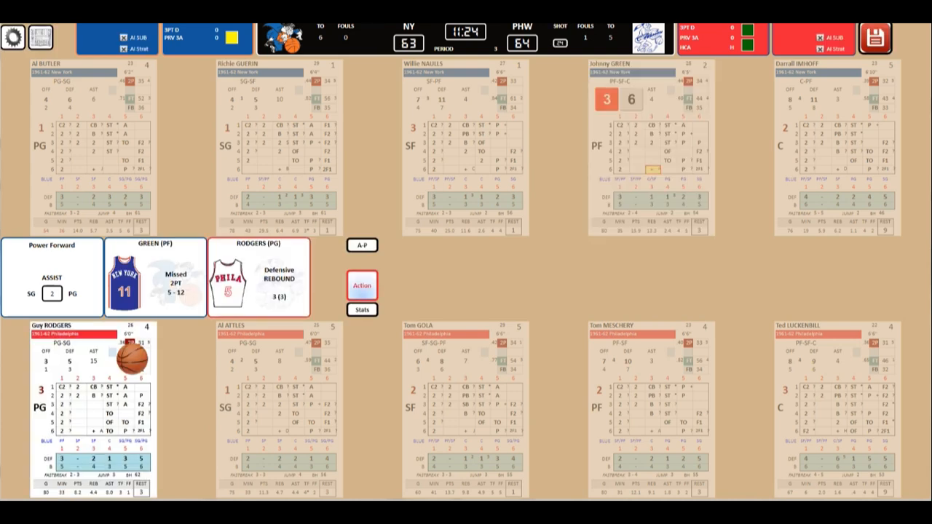
- Resolve plays through Imhoff's loose-ball foul, reaching 9:00 with Philadelphia ahead 71–65
{"action": "left_click", "coordinate": [361, 284]}
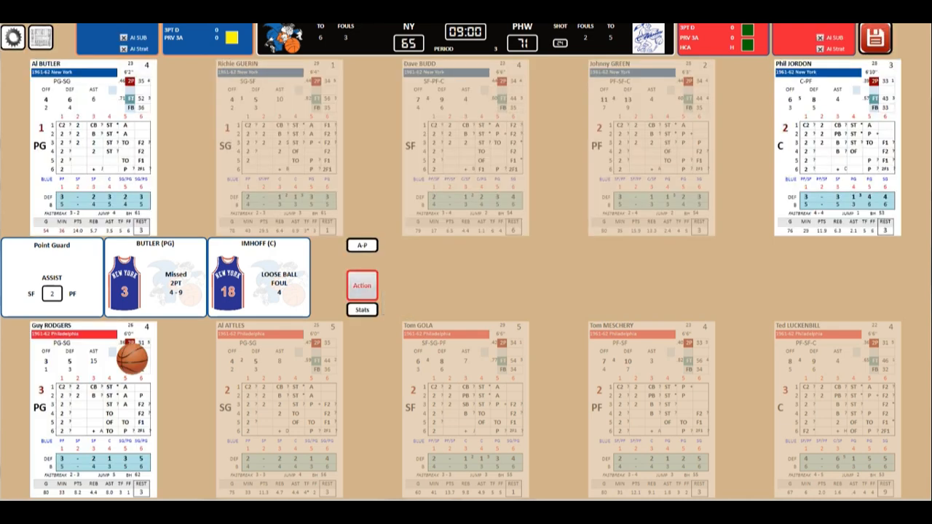
- Run possessions through Attles' two-pointer, Philadelphia leading 75–72 at 7:12
{"action": "left_click", "coordinate": [361, 284]}
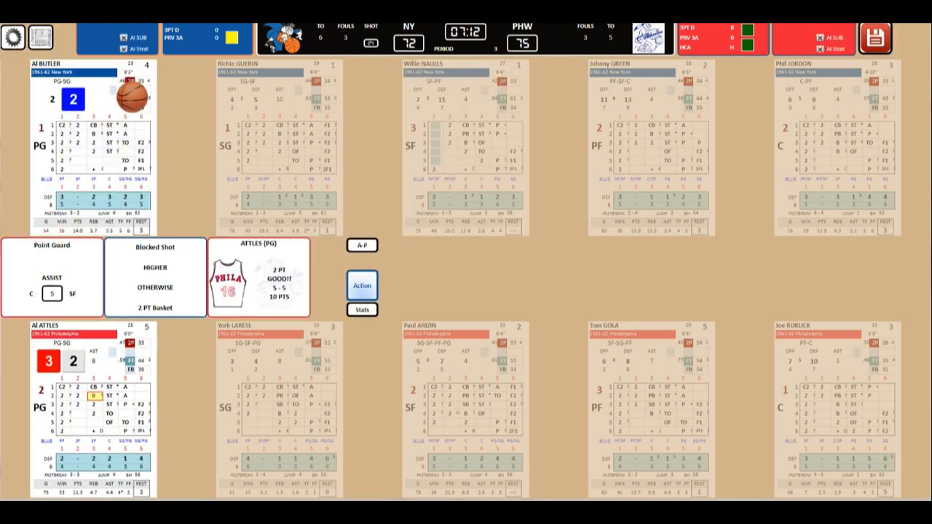
- Resolve plays through Ruklick's offensive-rebound putback, Philadelphia up 79–73 at 5:24
{"action": "left_click", "coordinate": [361, 284]}
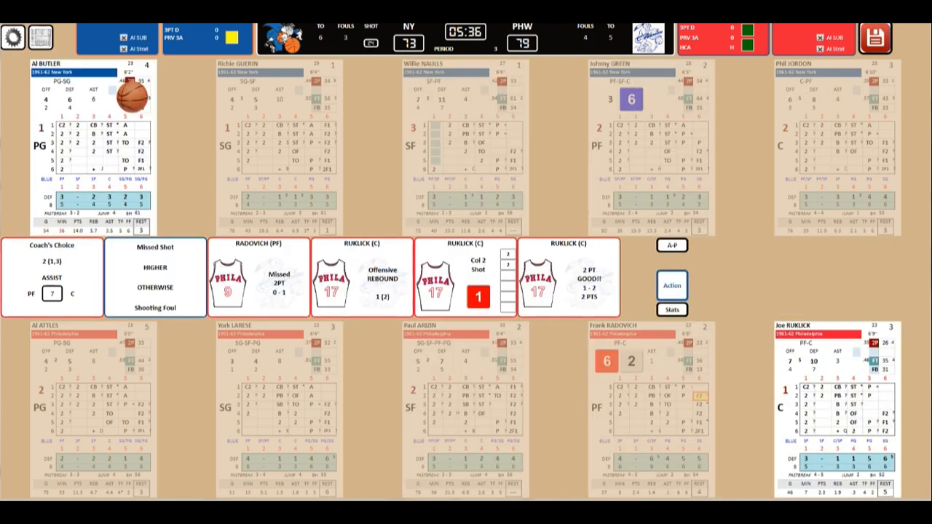
{"action": "left_click", "coordinate": [669, 283]}
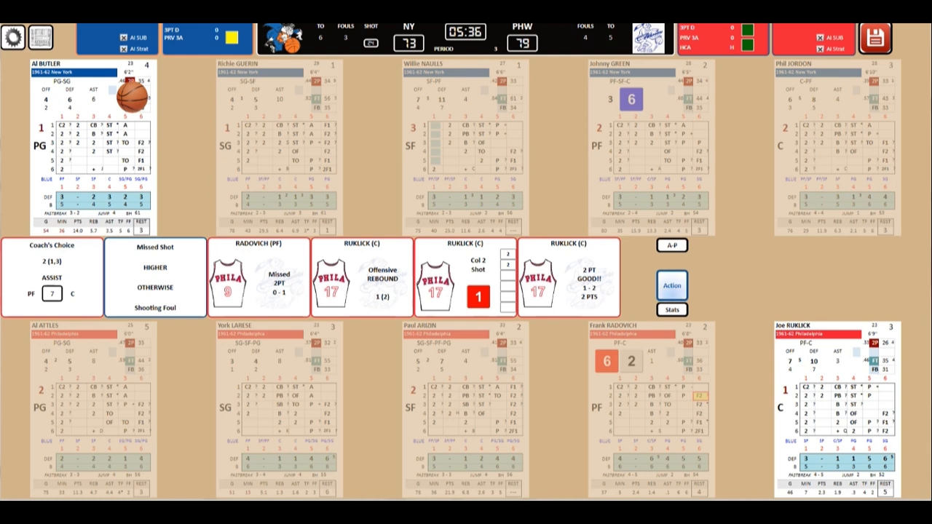
{"action": "left_click", "coordinate": [671, 284]}
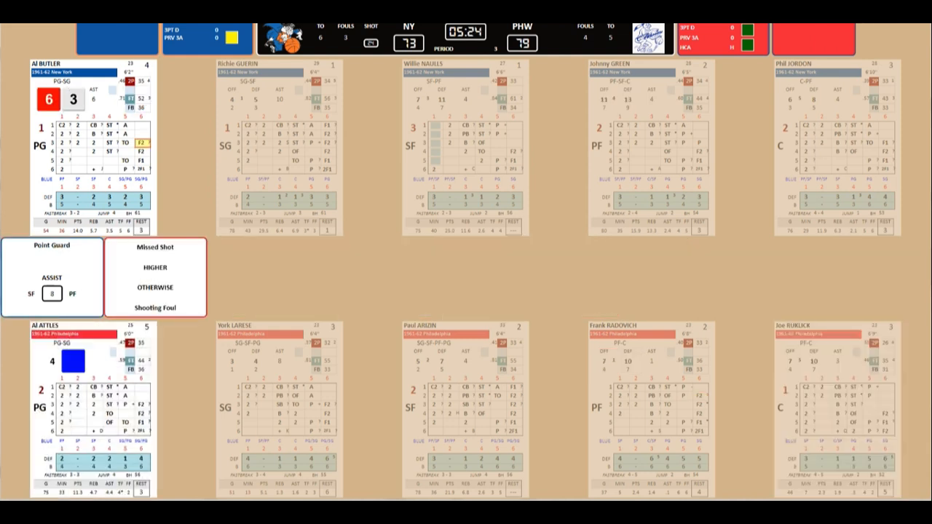
- Continue to 2:36 with Philadelphia up 88–78 and bring up the Game Auto-Play Options dialog
{"action": "left_click", "coordinate": [155, 308]}
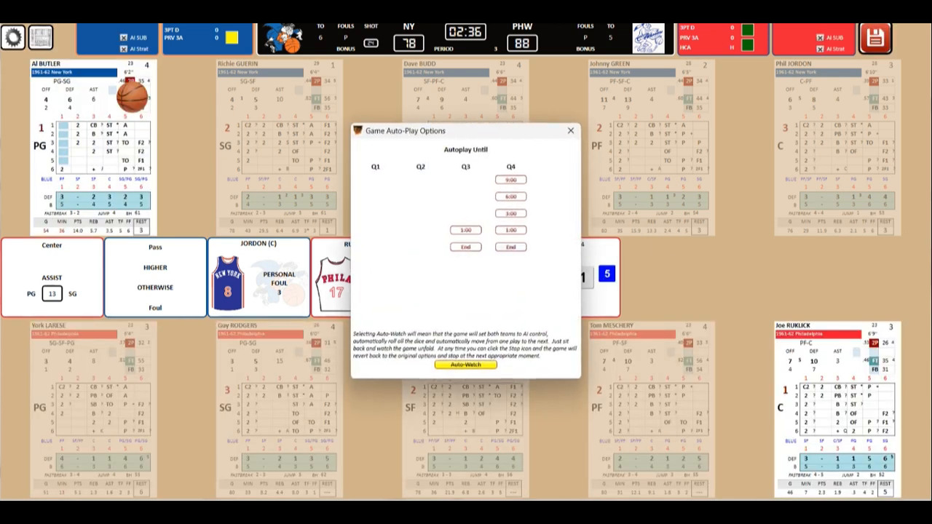
{"action": "left_click", "coordinate": [571, 131]}
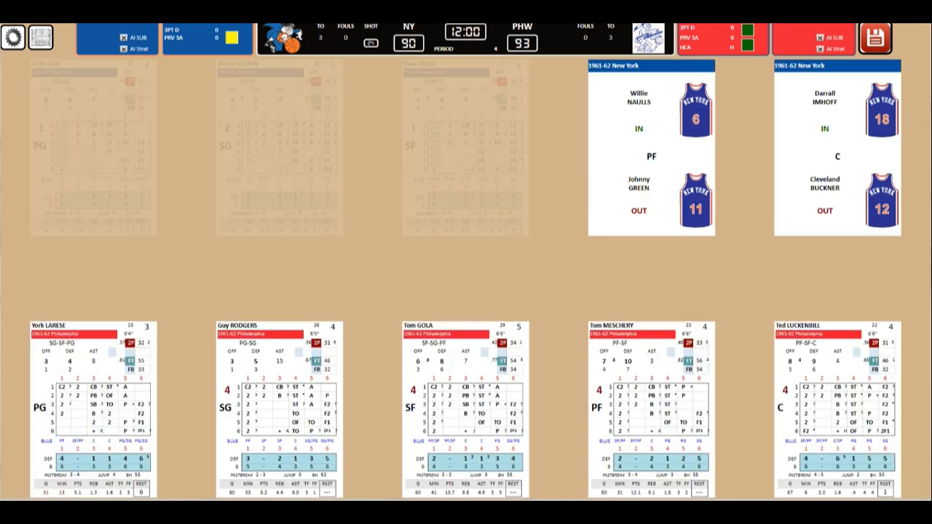
{"action": "mouse_move", "coordinate": [41, 37]}
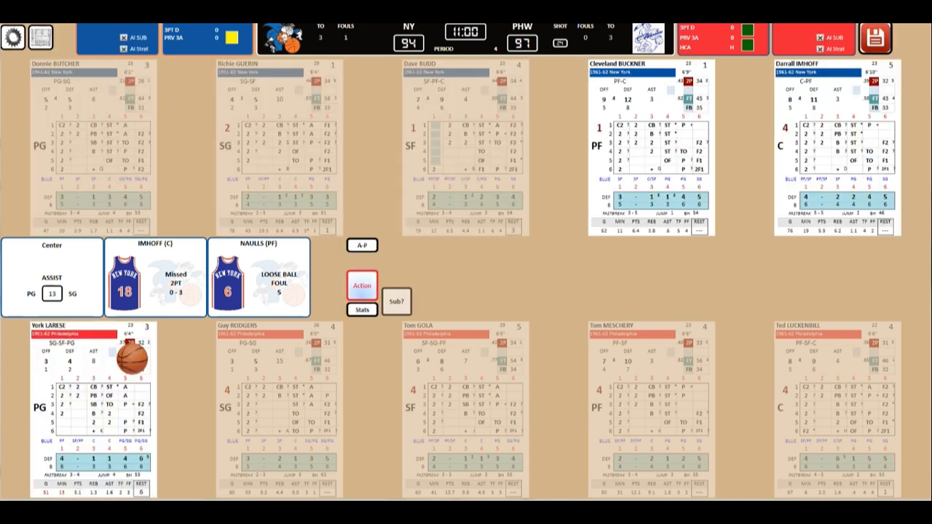
- Start the fourth quarter and play through the center's assisted two-pointer to Arizin's fourth foul, New York 105–103
{"action": "left_click", "coordinate": [361, 284]}
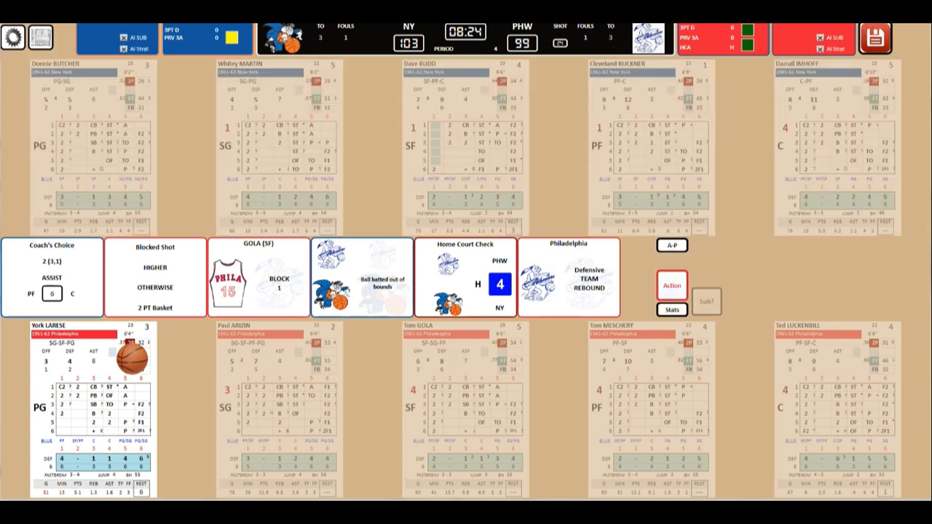
{"action": "left_click", "coordinate": [704, 301]}
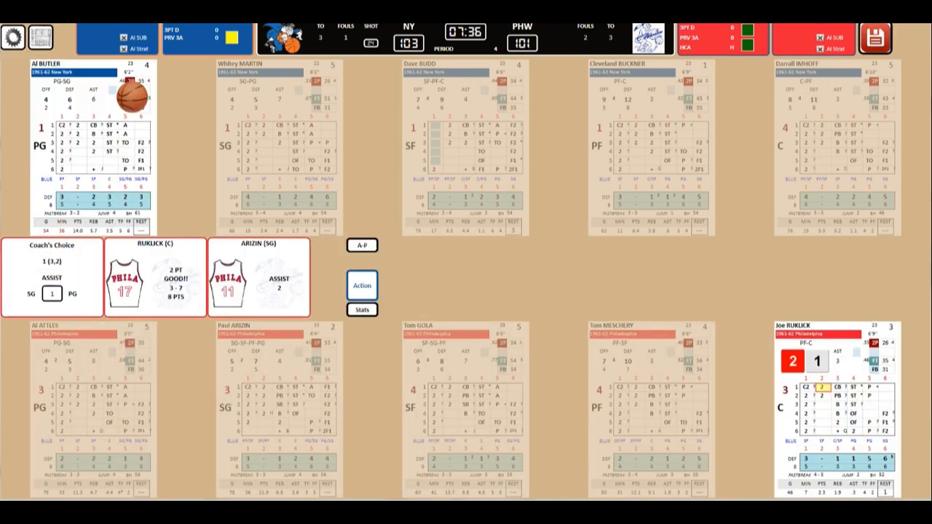
{"action": "left_click", "coordinate": [361, 284]}
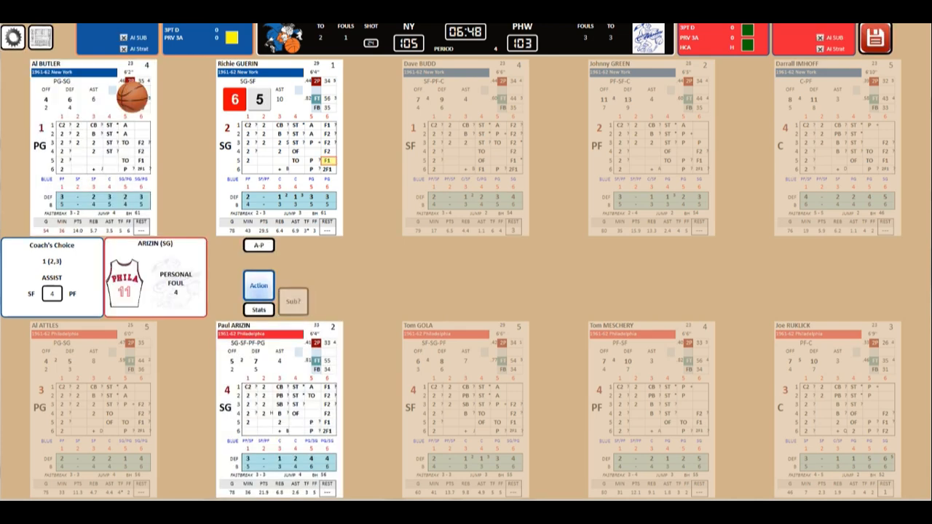
- Resolve fourth-quarter plays until Radovich's offensive foul with the game tied 110–110 at 2:48
{"action": "left_click", "coordinate": [259, 285]}
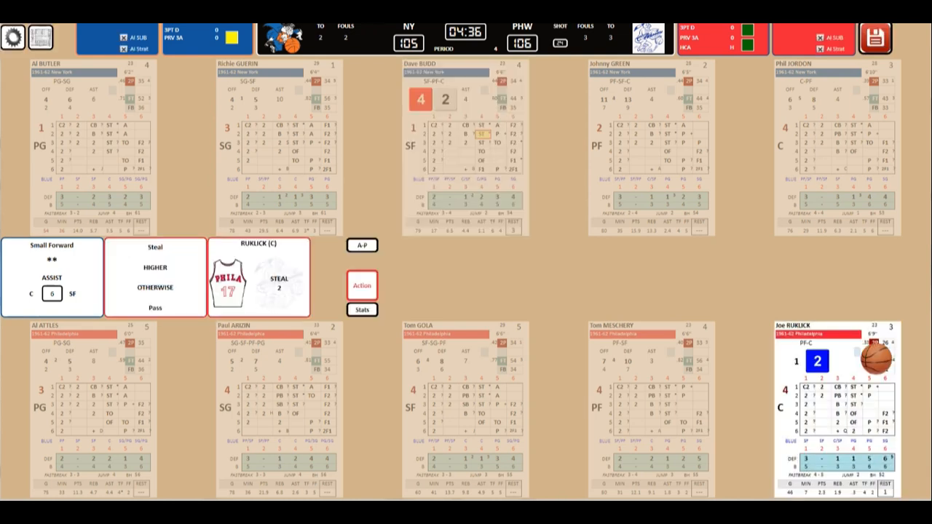
{"action": "left_click", "coordinate": [361, 284]}
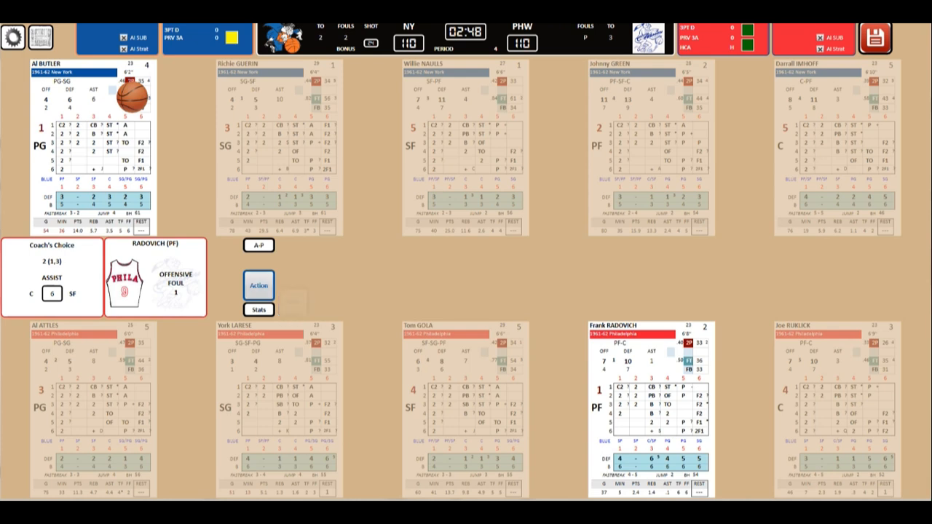
- Play on to Green's steal and New York's timeout, leading 119–116 with 0:16 left
{"action": "left_click", "coordinate": [259, 284]}
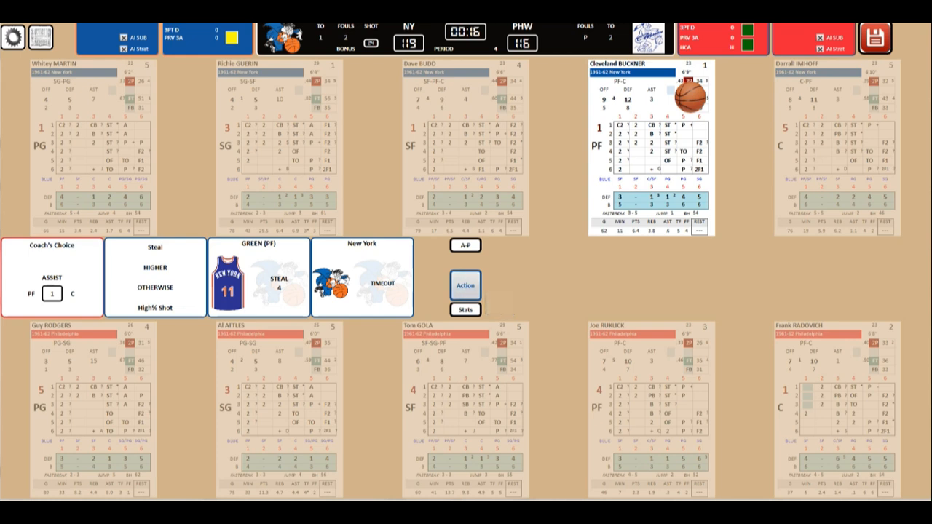
{"action": "left_click", "coordinate": [464, 286]}
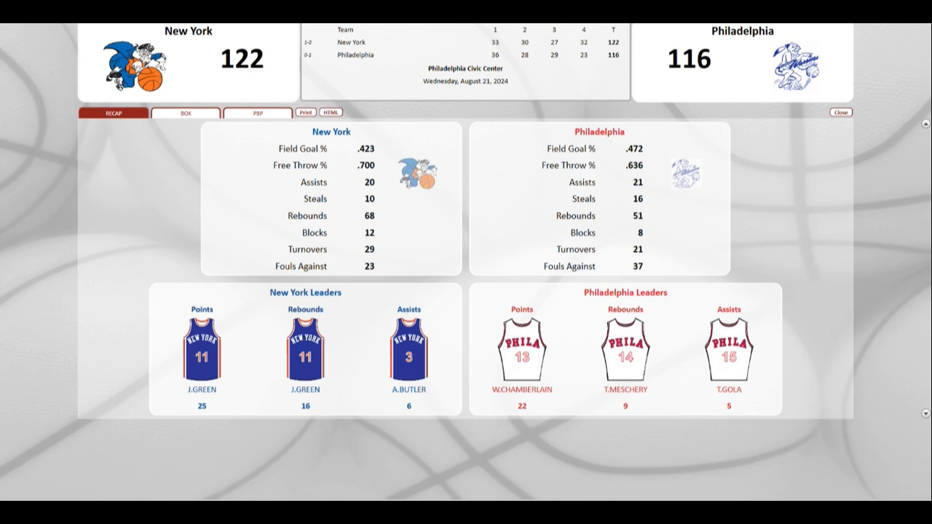
- Show the finished game's play-by-play log and scroll through the second-quarter entries
{"action": "left_click", "coordinate": [256, 112]}
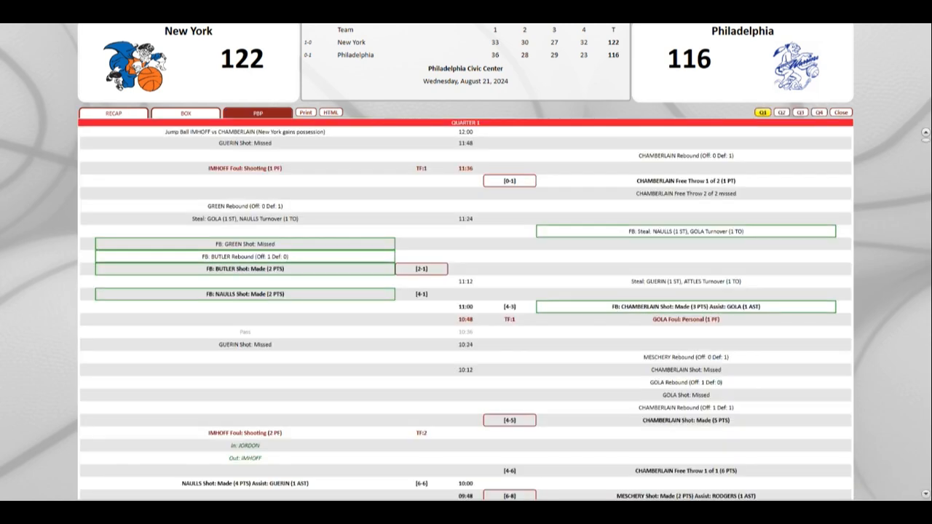
{"action": "left_click", "coordinate": [781, 112]}
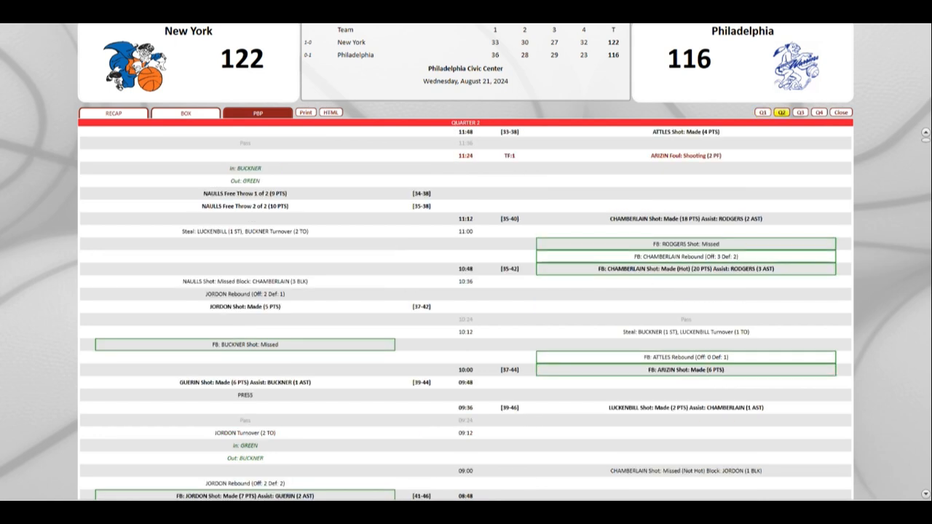
{"action": "scroll", "scroll_direction": "down", "scroll_amount": 3}
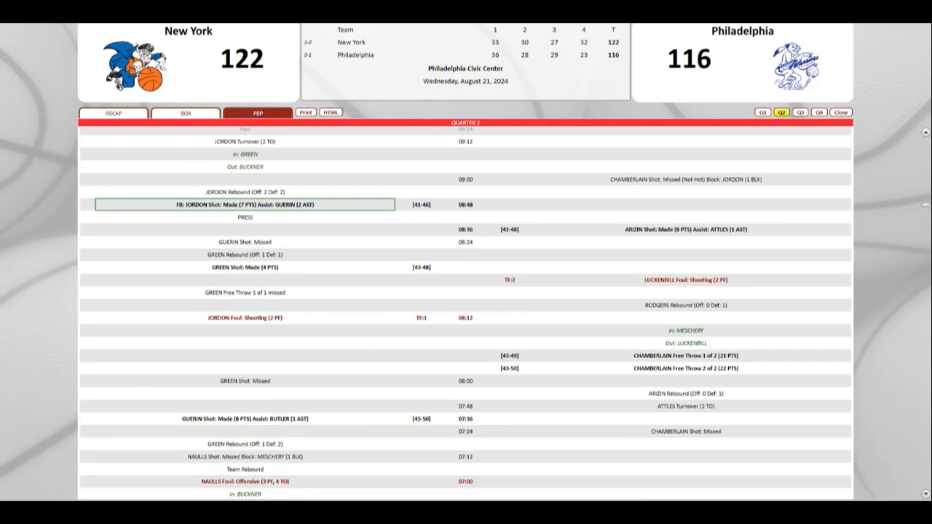
{"action": "scroll", "scroll_direction": "down", "scroll_amount": 3}
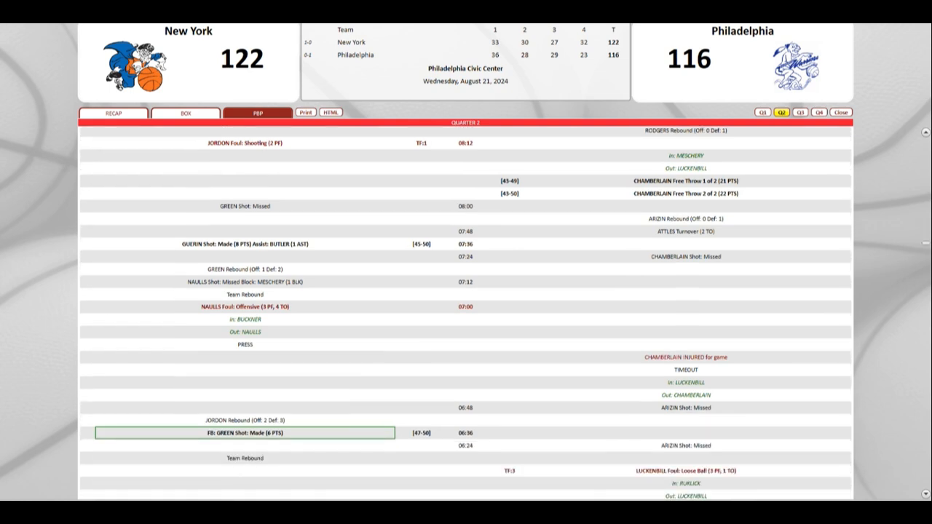